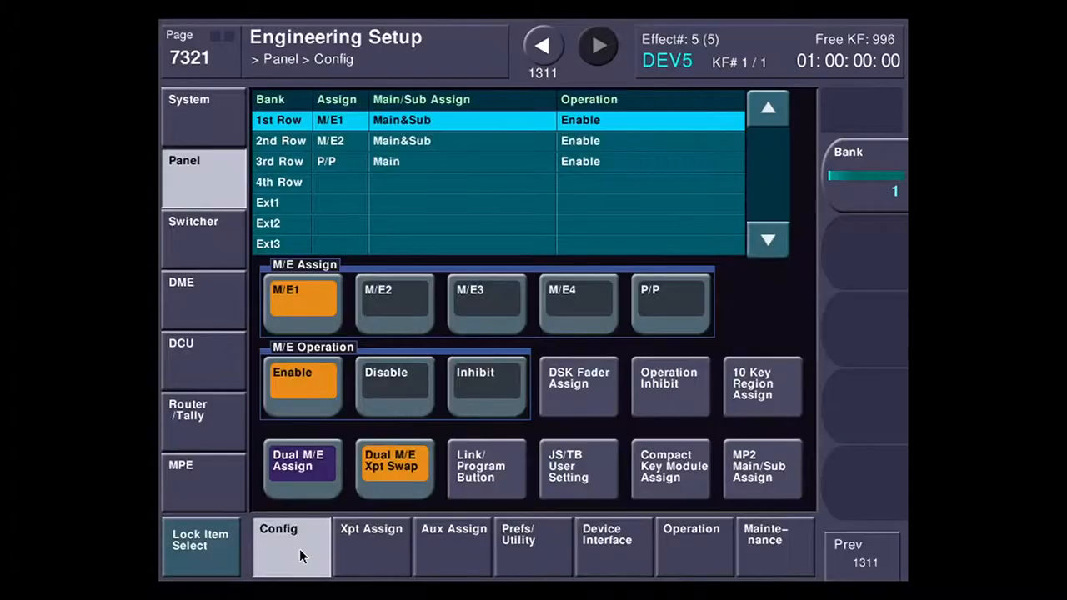
Step: Reassign the transition-type button on Transition Module 1 for the P/P Main bank to a different region
click(487, 465)
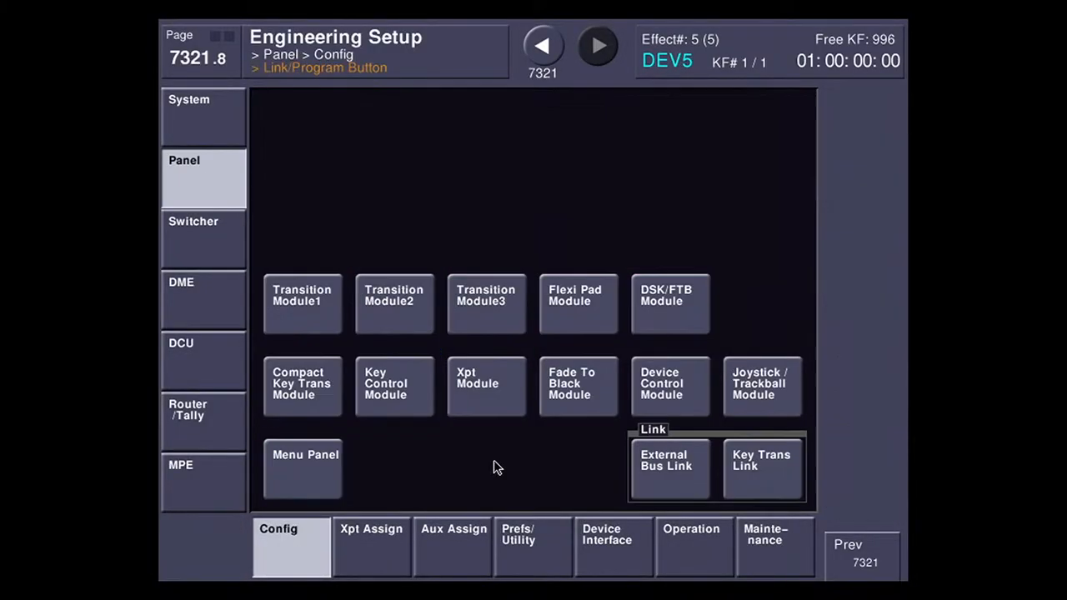
click(302, 303)
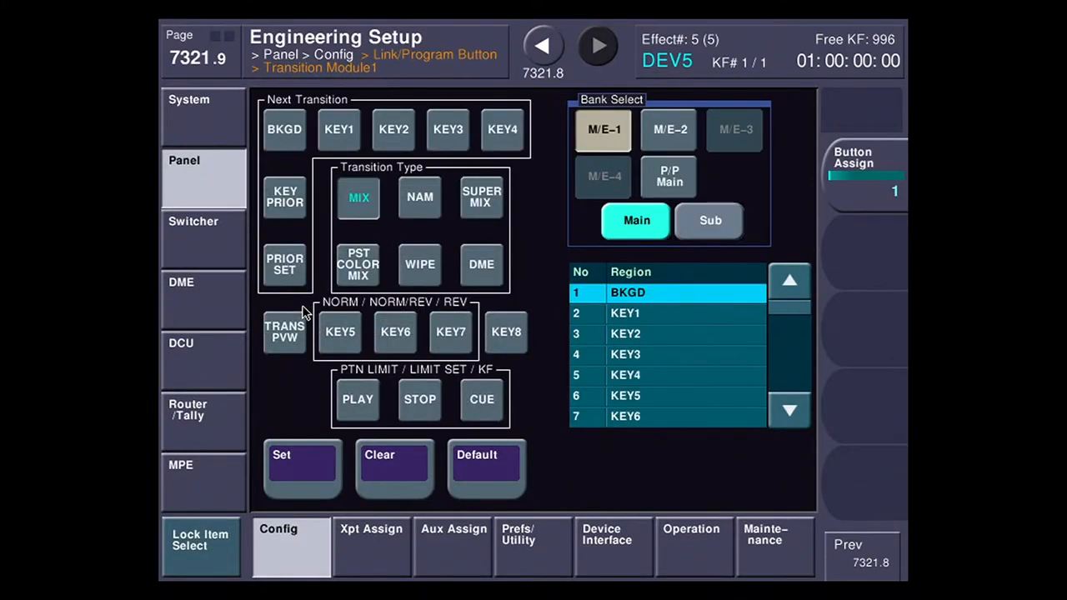
click(667, 176)
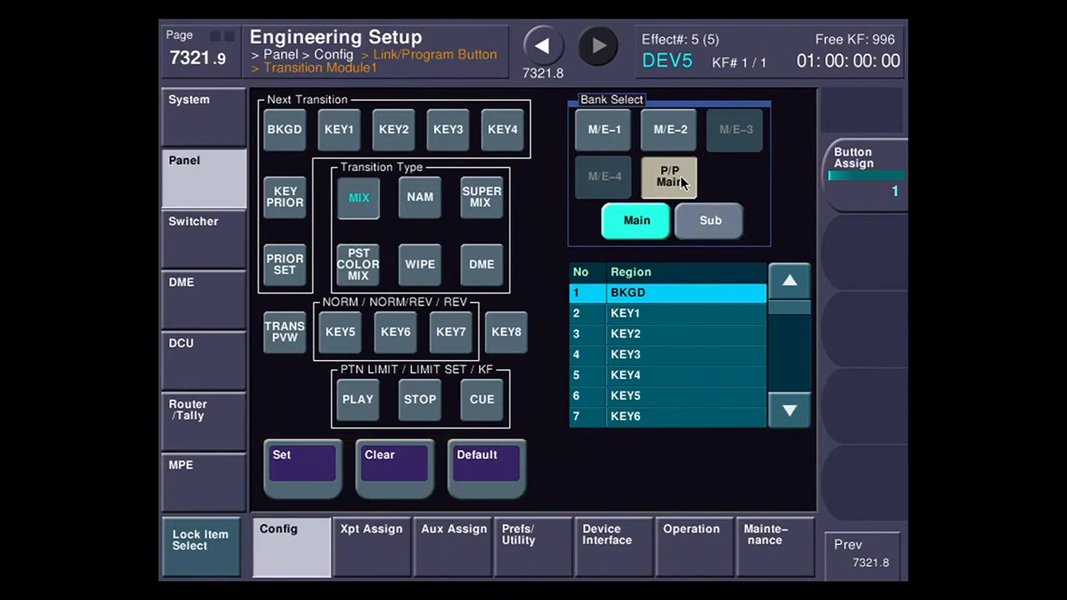
click(420, 196)
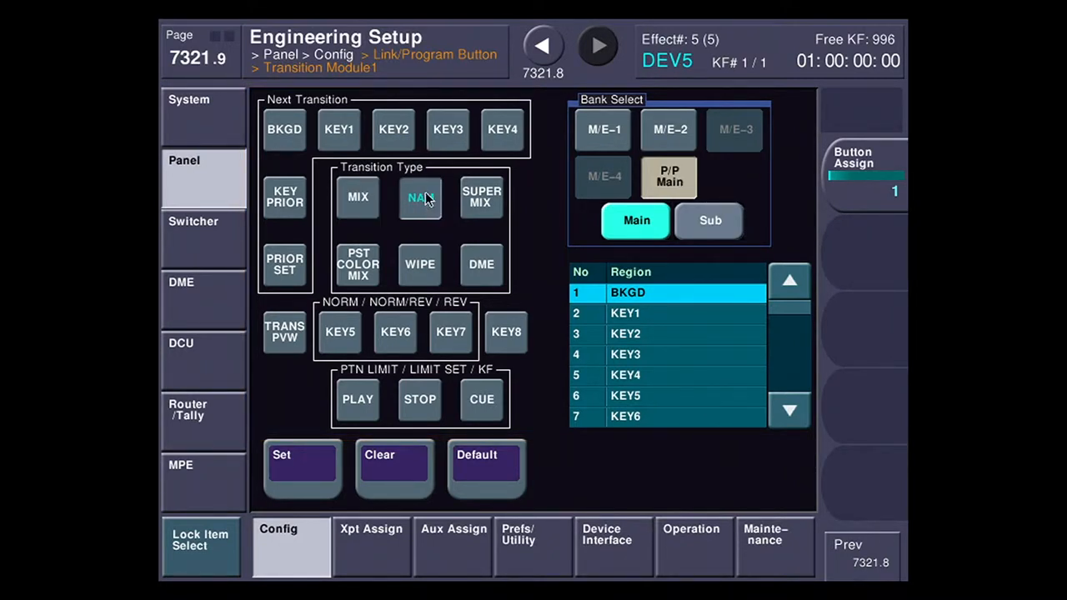
click(787, 410)
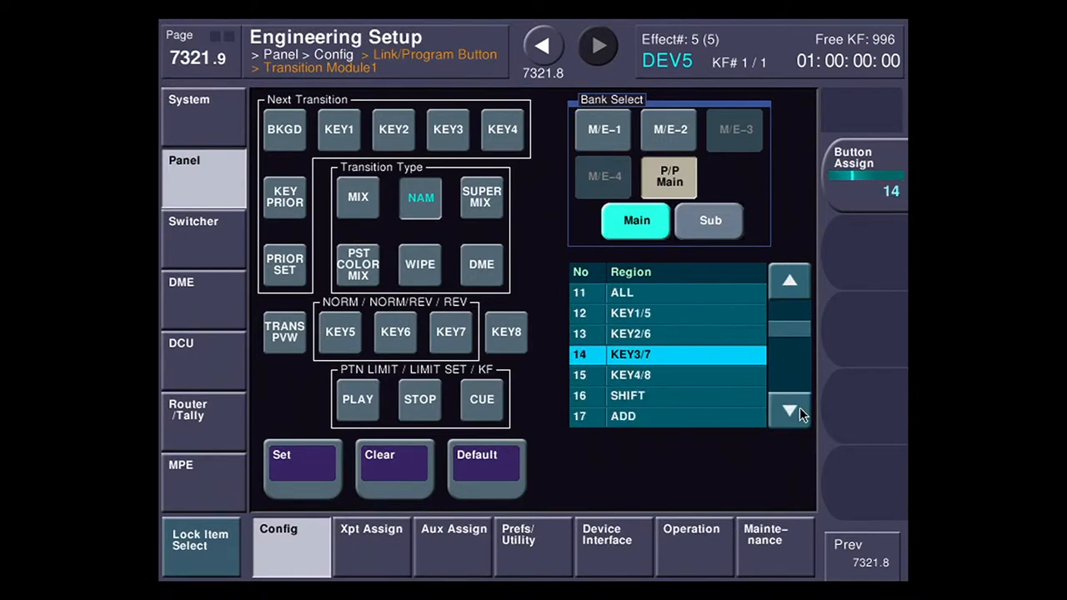
click(789, 411)
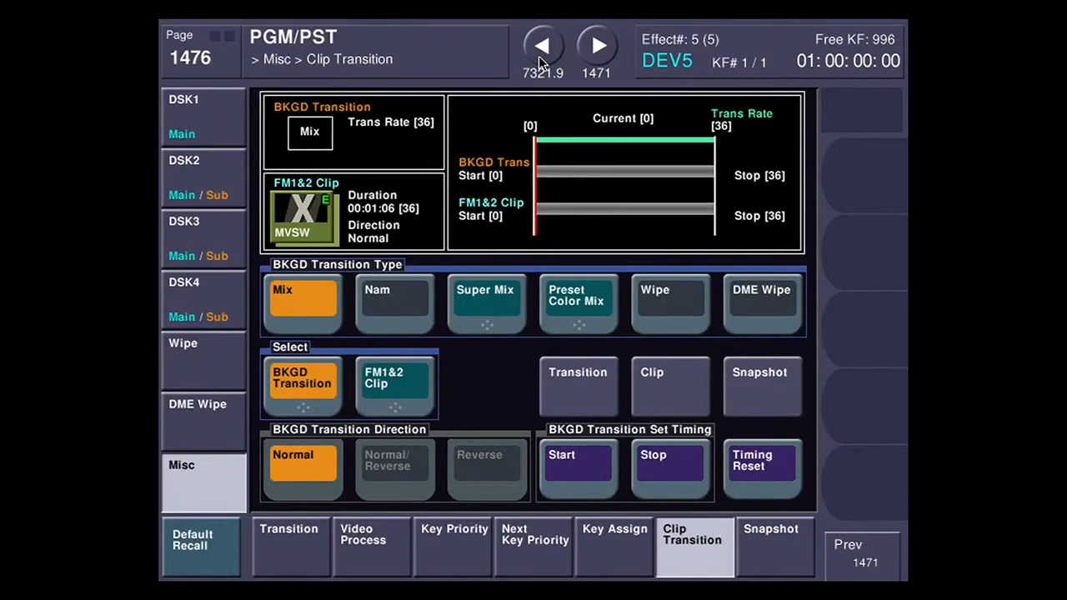
Step: Confirm the MVSW clip pair, set the background transition type to Wipe, and mark its start at frame 6
click(670, 372)
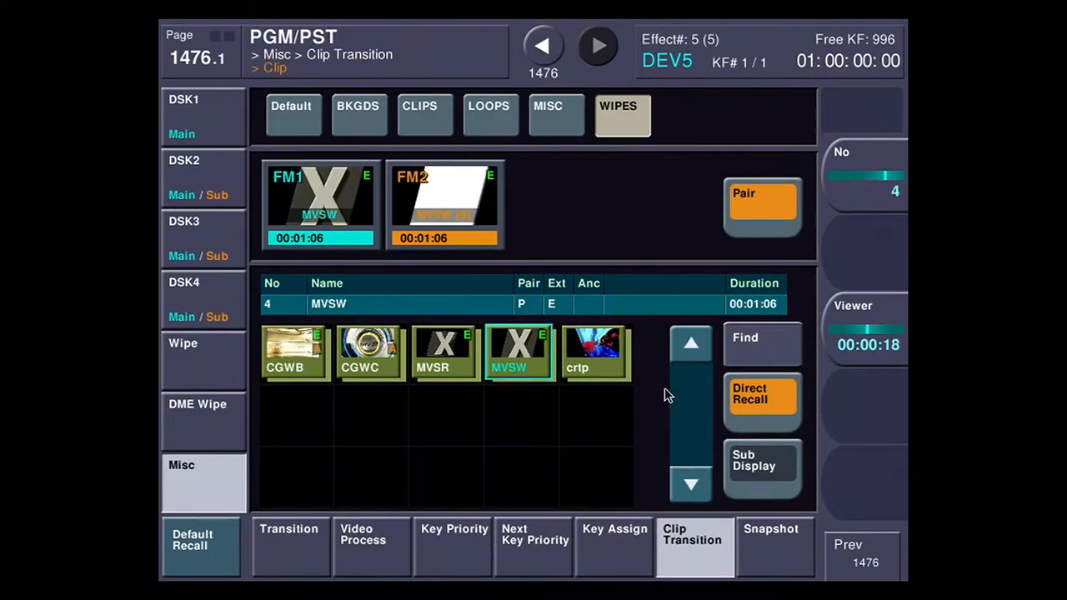
click(520, 350)
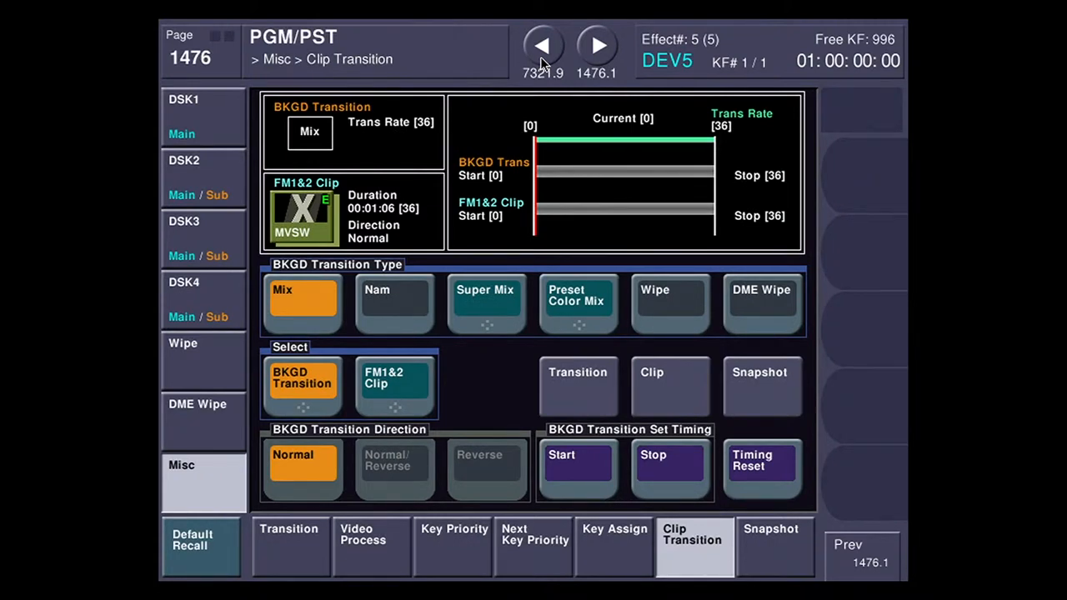
click(670, 300)
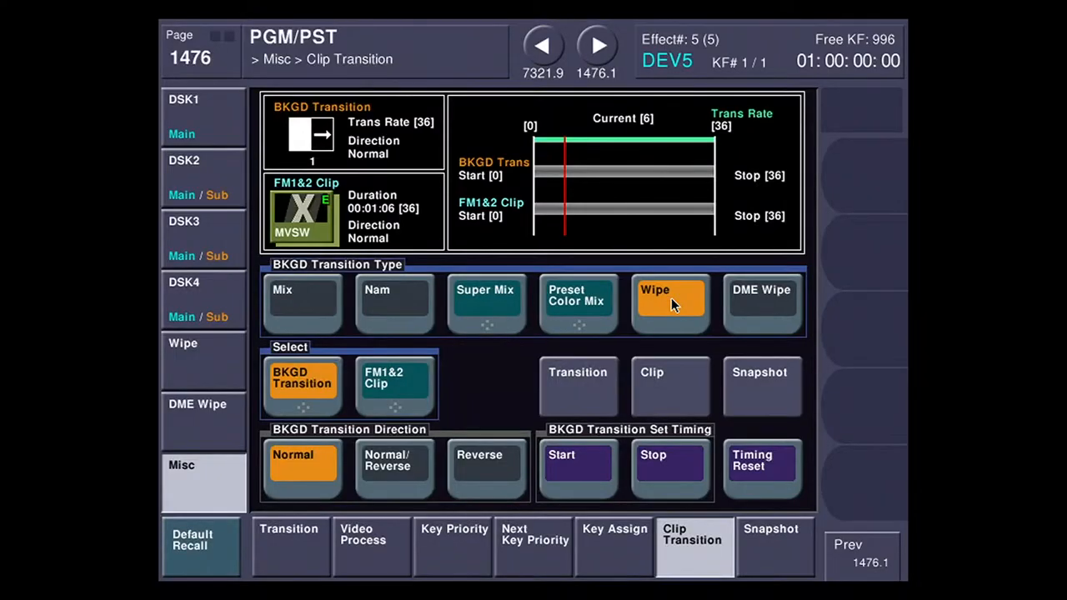
click(576, 464)
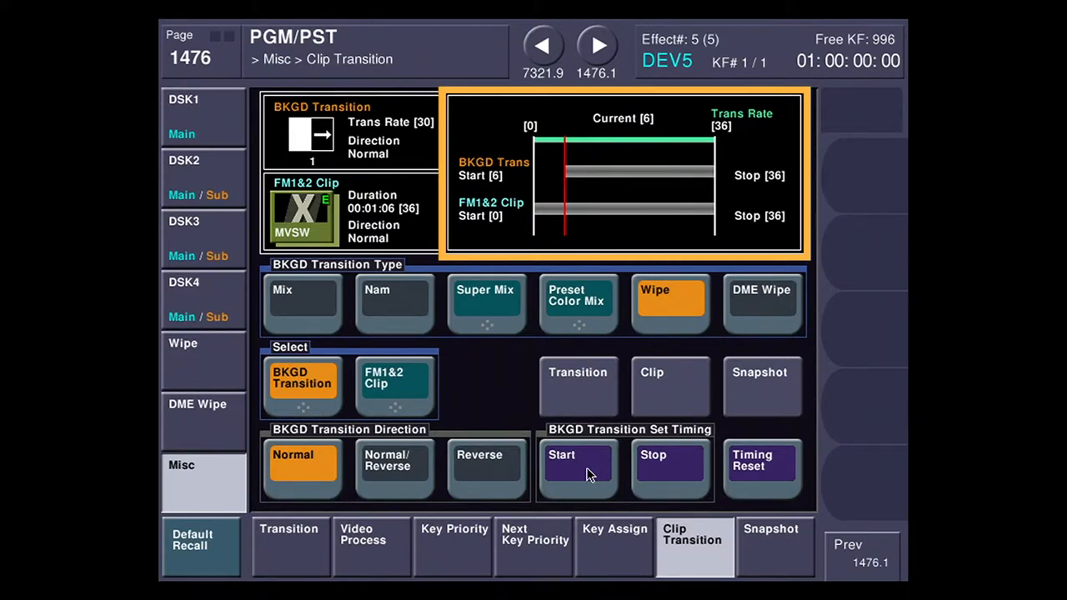
Step: Return to the clip library with the MVSW pair still loaded
click(577, 463)
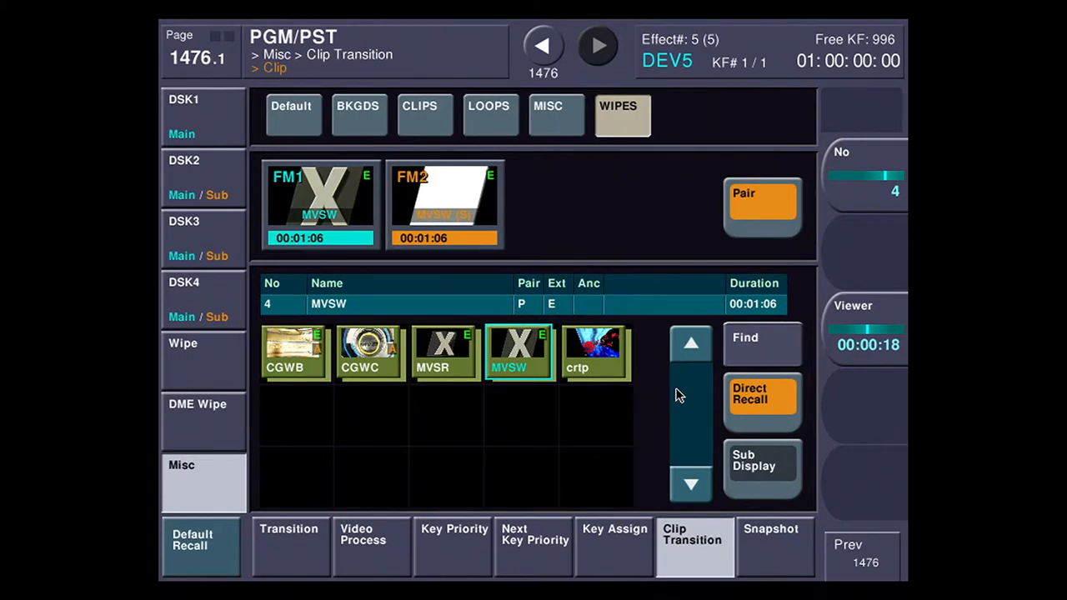
Step: Load the CGWB clip pair in place of MVSW and run it as a mix clip transition
click(294, 354)
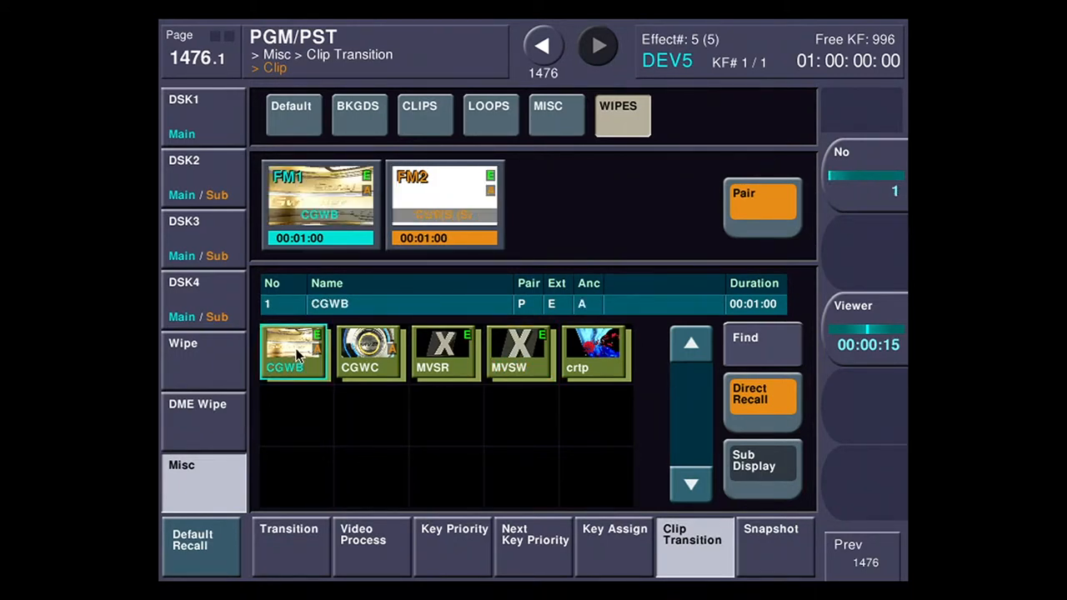
click(543, 47)
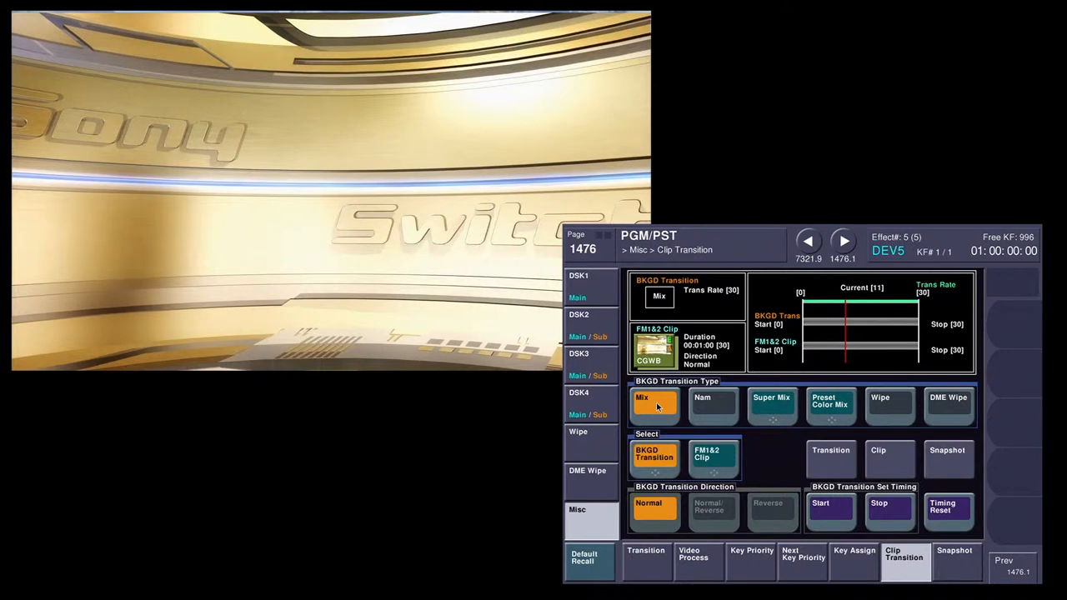
click(831, 510)
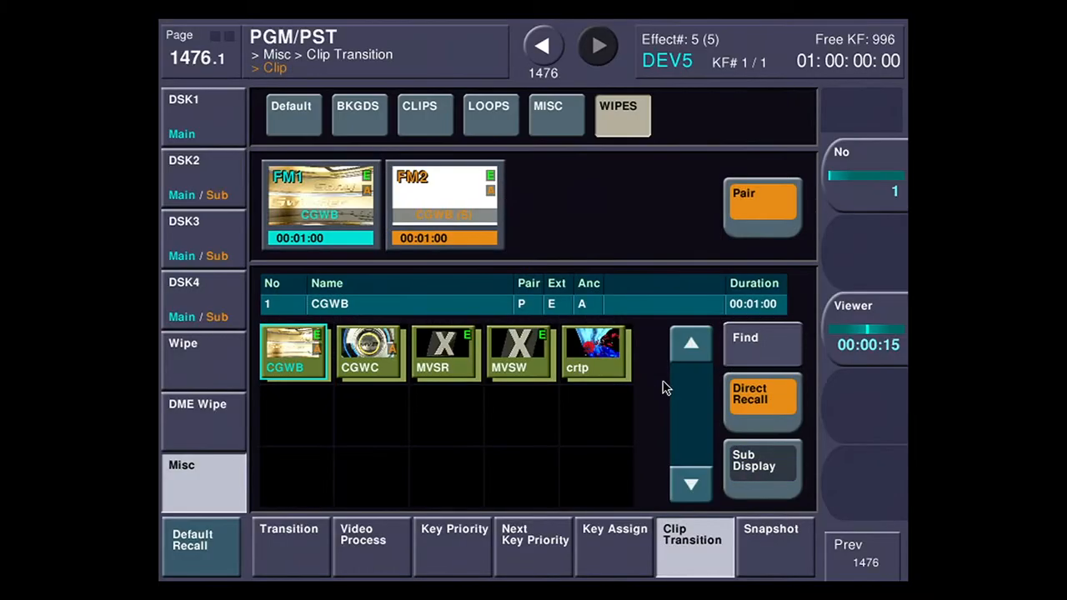
Step: Load the crtp clip pair at a 46-frame mix rate and bring up Wipe Main Modify
click(593, 351)
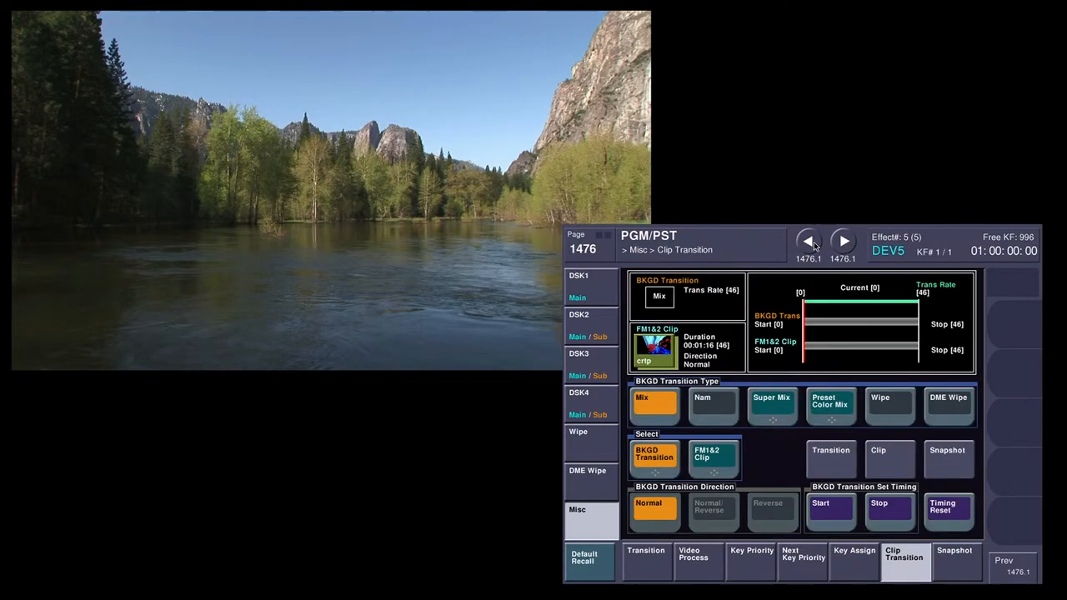
click(890, 405)
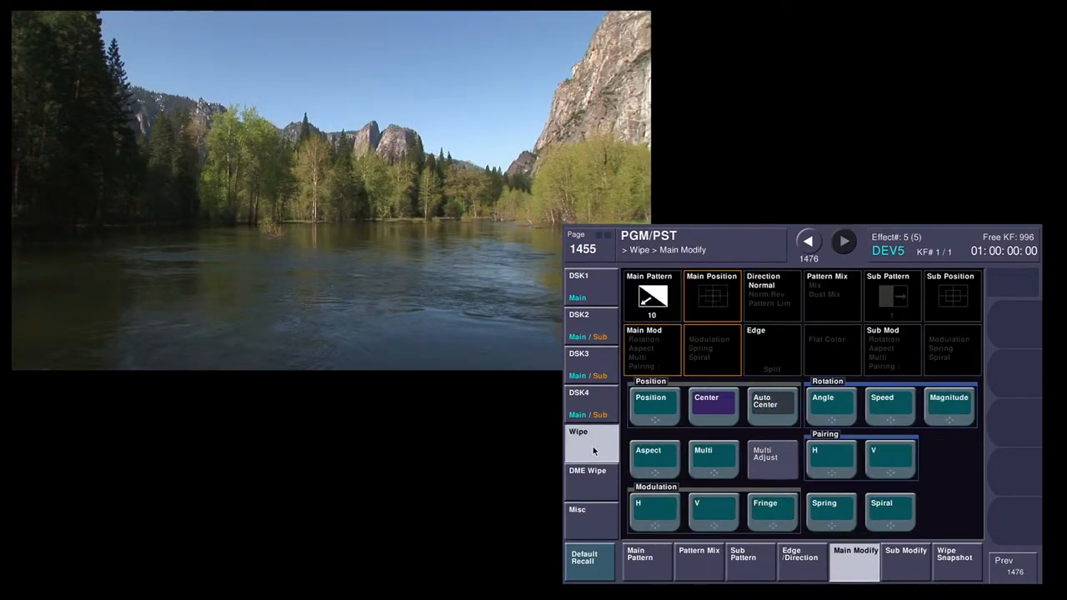
Step: Rotate the wipe pattern to angle 3.87, play the crtp transition and set the wipe to stop at frame 36
click(830, 405)
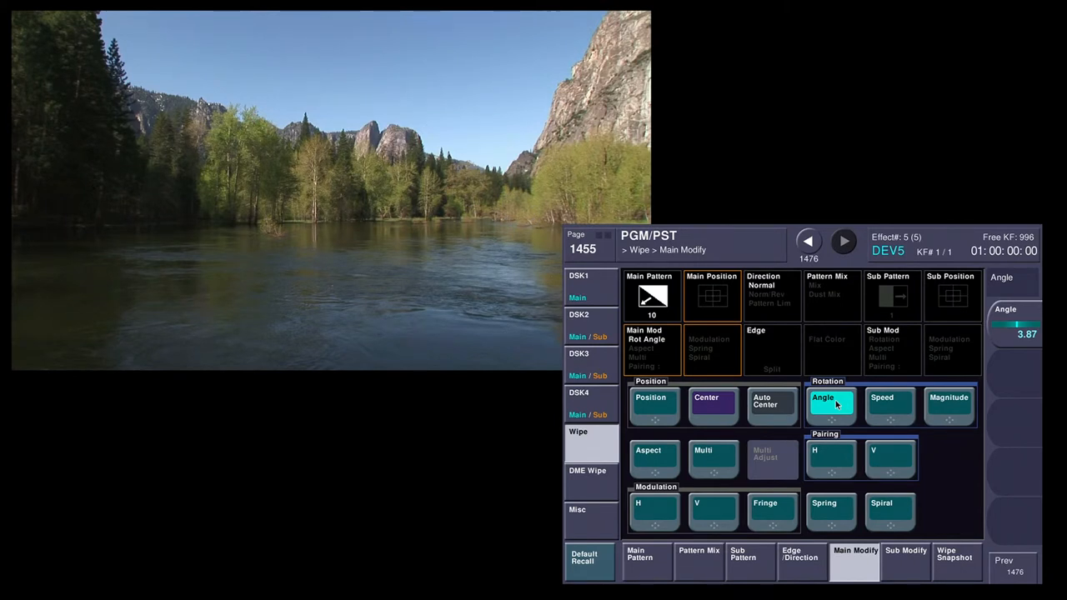
click(576, 513)
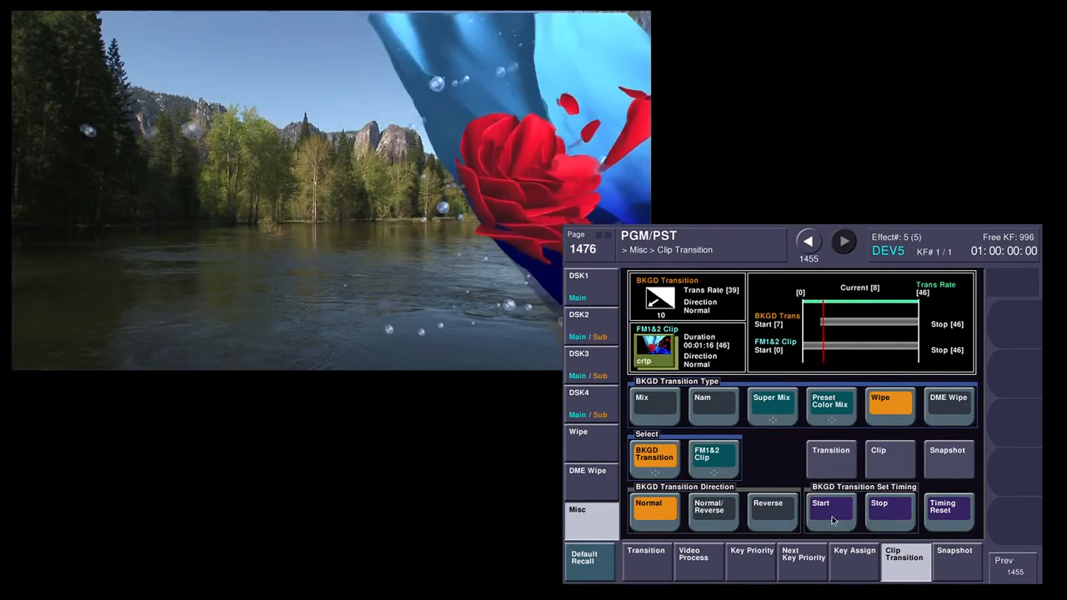
click(830, 510)
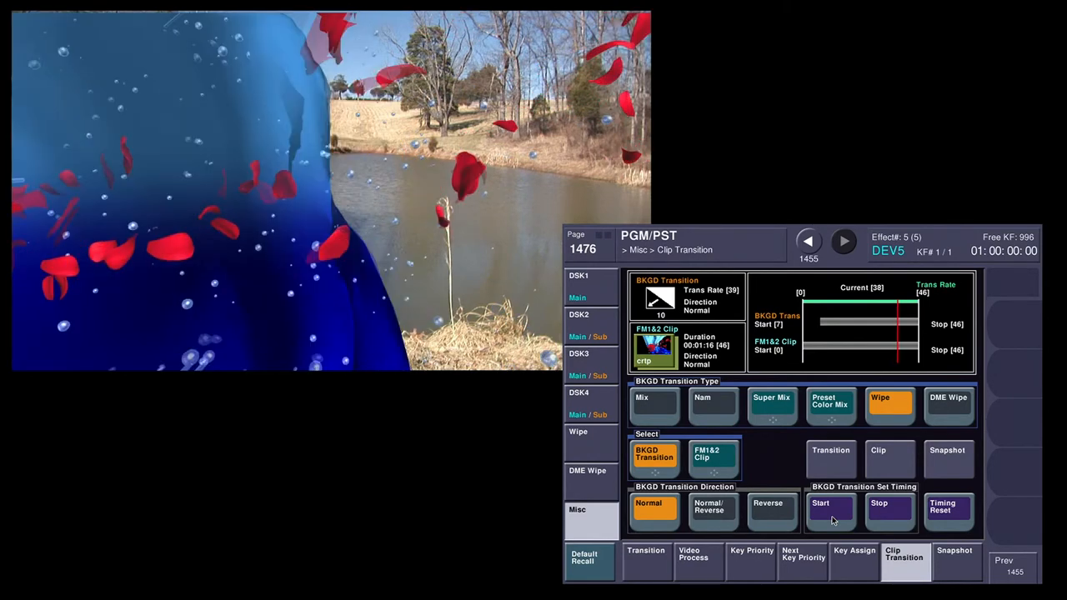
click(891, 507)
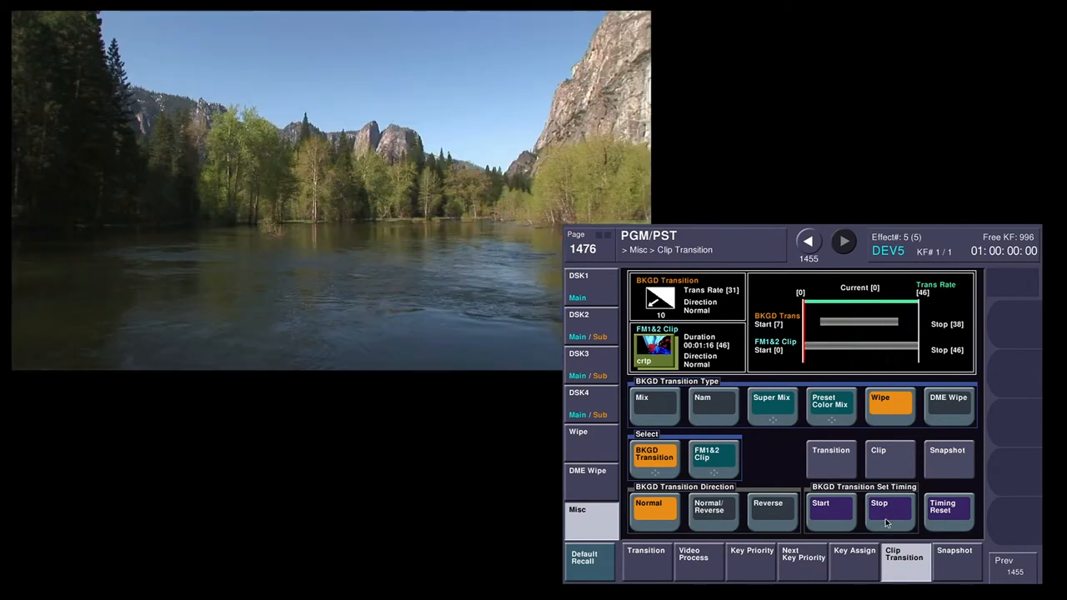